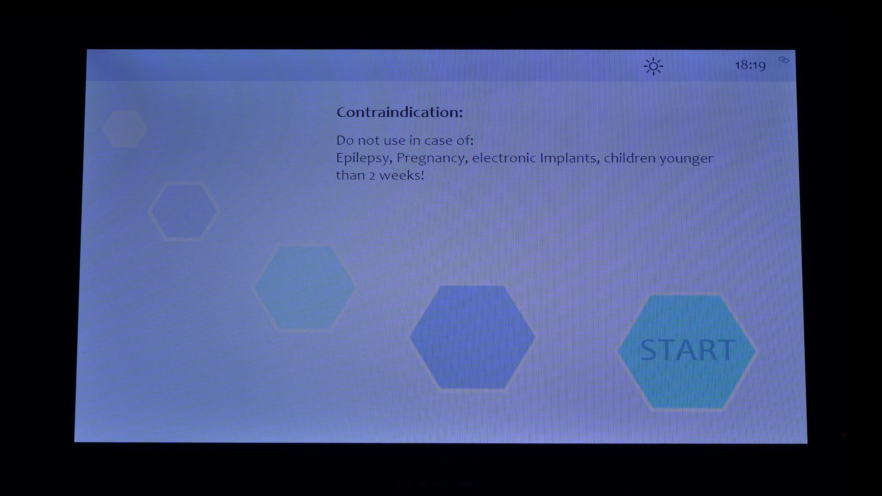
Go from START to the home menu and into Applicator setup with the right FIR applicator selected
left_click(689, 349)
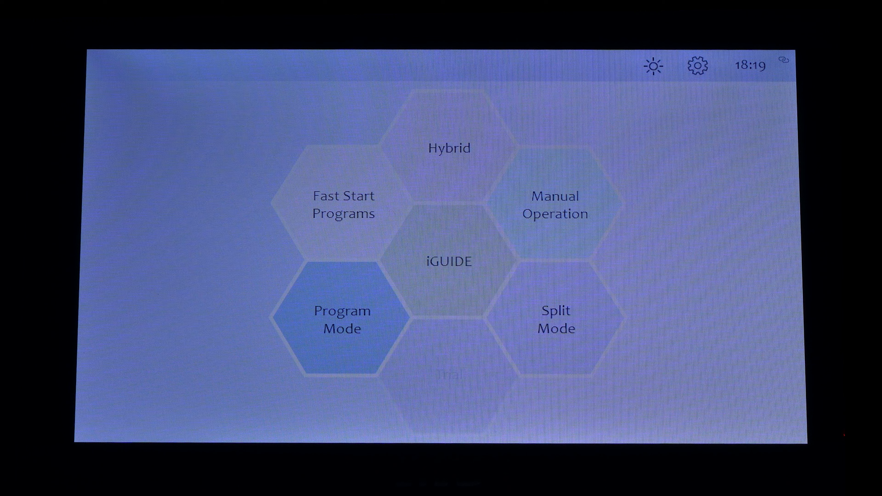
left_click(554, 204)
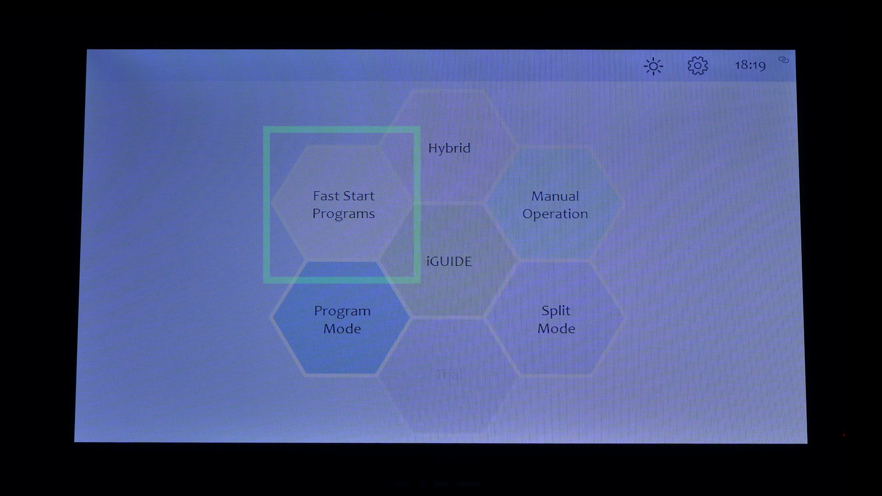
left_click(341, 318)
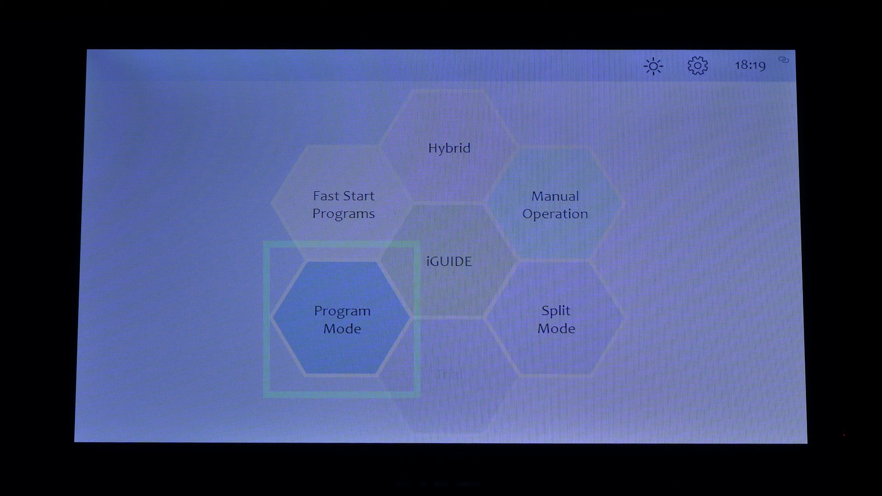
left_click(449, 261)
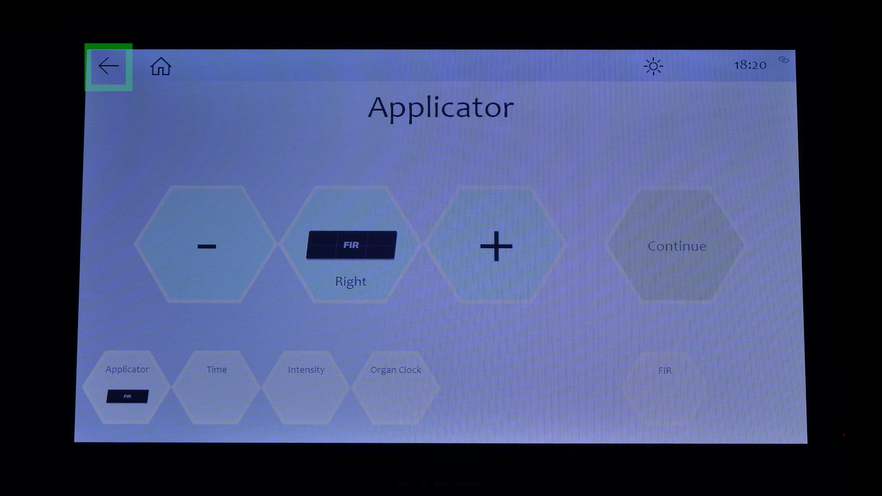
mouse_move(161, 66)
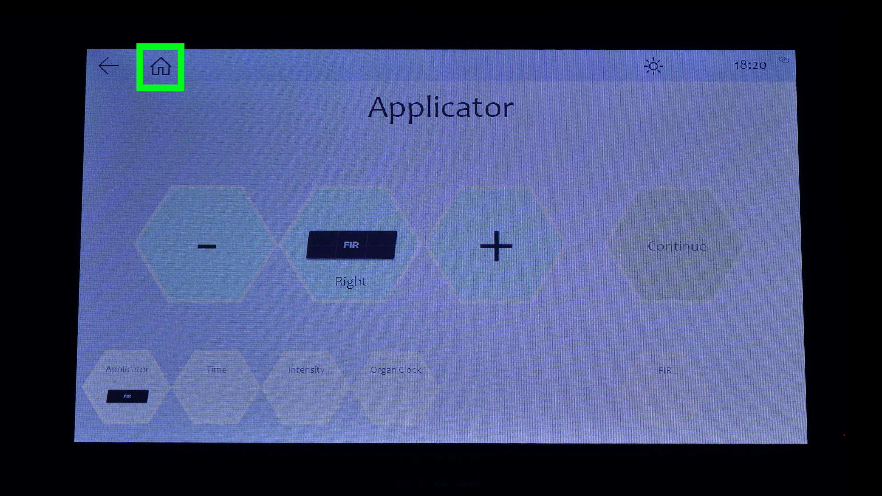